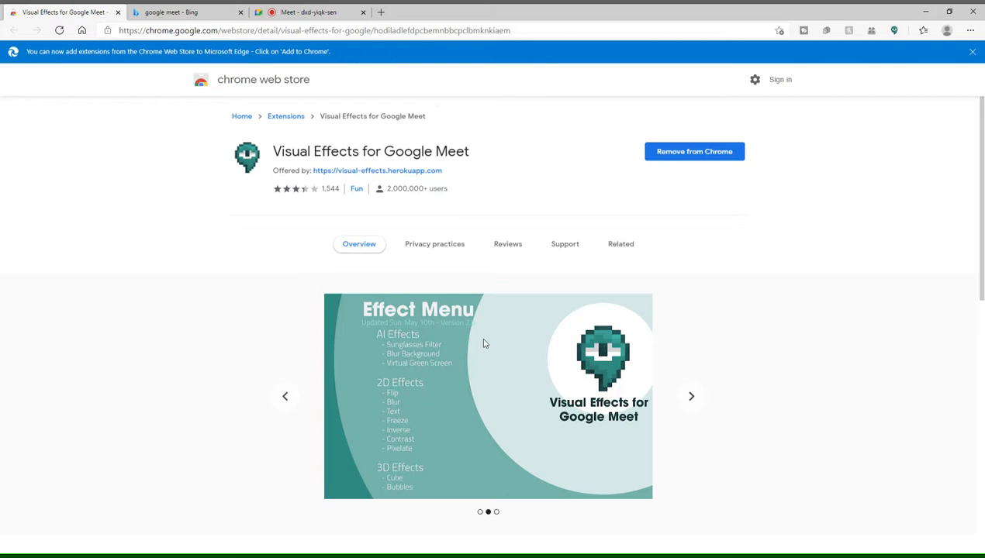
{"action": "mouse_move", "coordinate": [352, 223]}
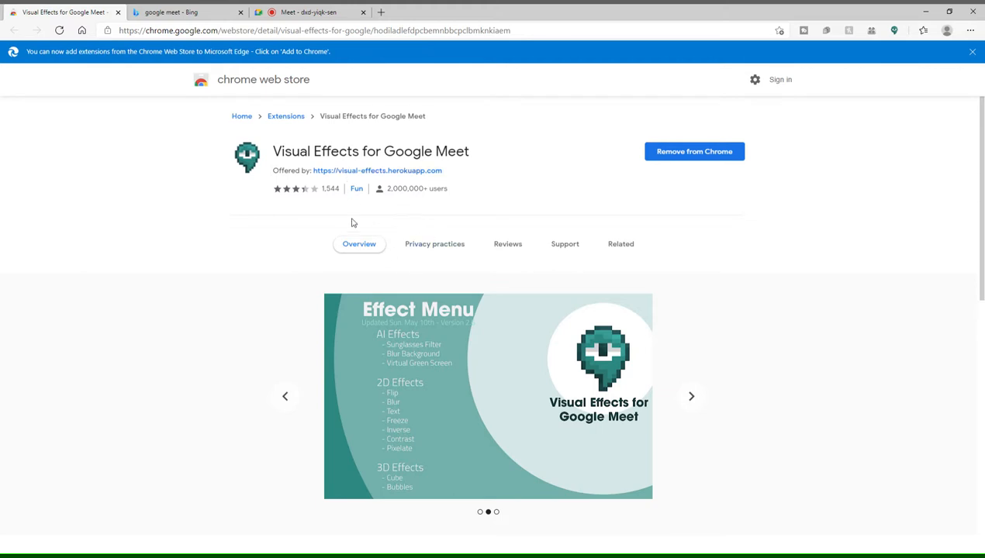
{"action": "mouse_move", "coordinate": [230, 189]}
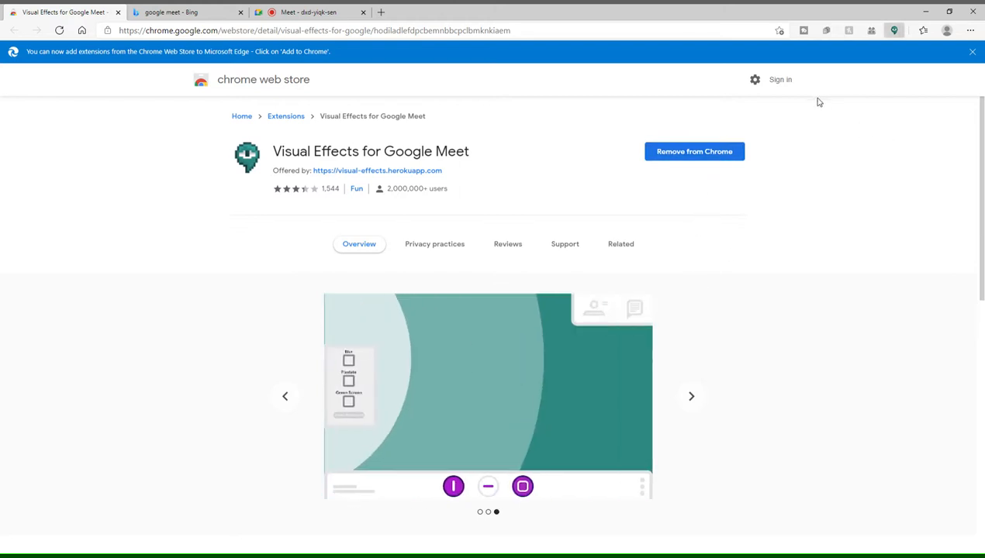
Remove the existing Visual Effects for Google Meet extension, reinstall it, and view its related extensions
{"action": "left_click", "coordinate": [694, 152]}
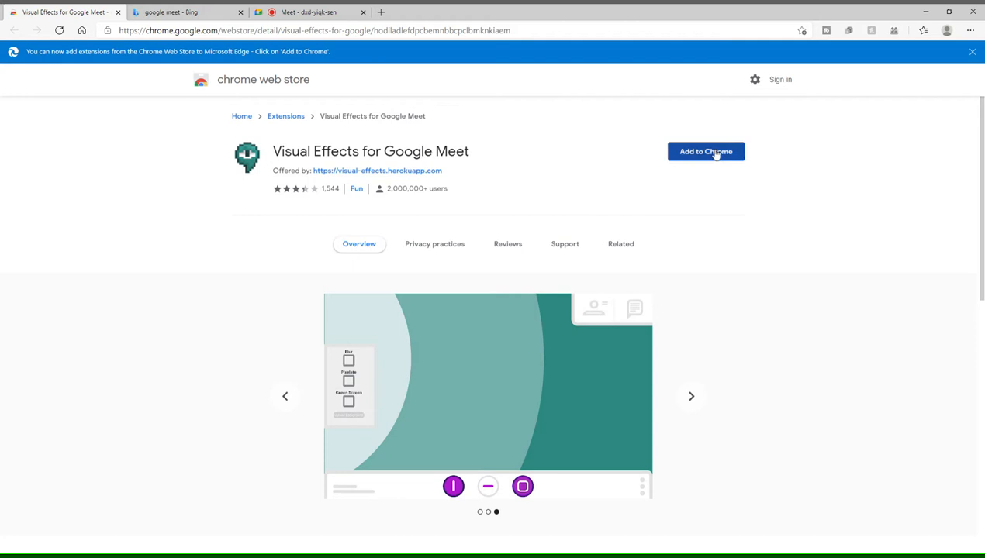
{"action": "left_click", "coordinate": [706, 152]}
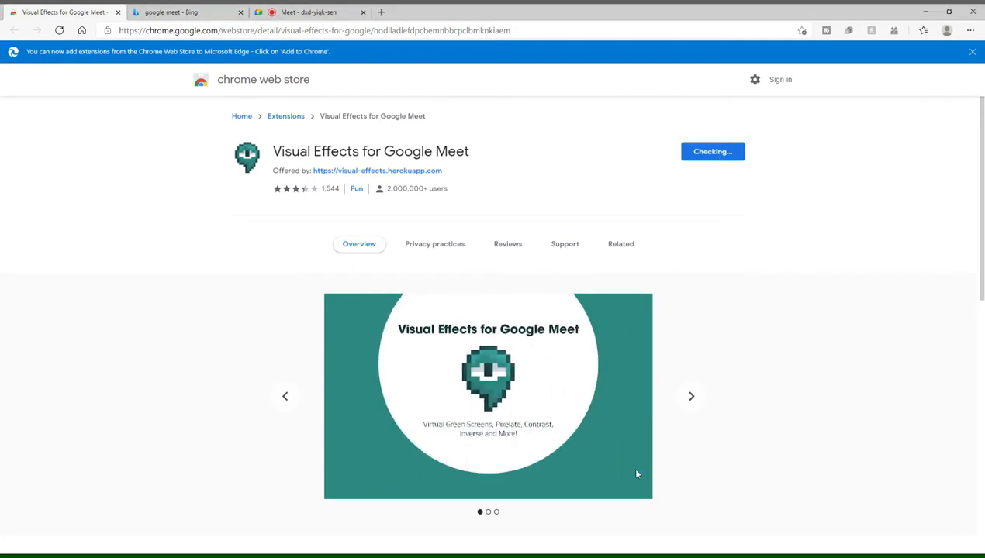
{"action": "left_click", "coordinate": [620, 244]}
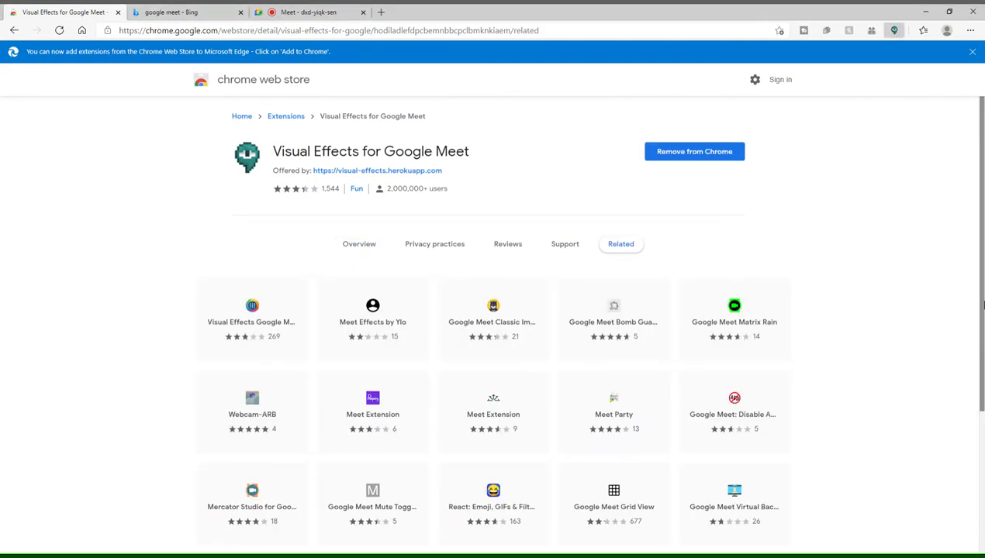
{"action": "scroll", "scroll_direction": "down", "scroll_amount": 3}
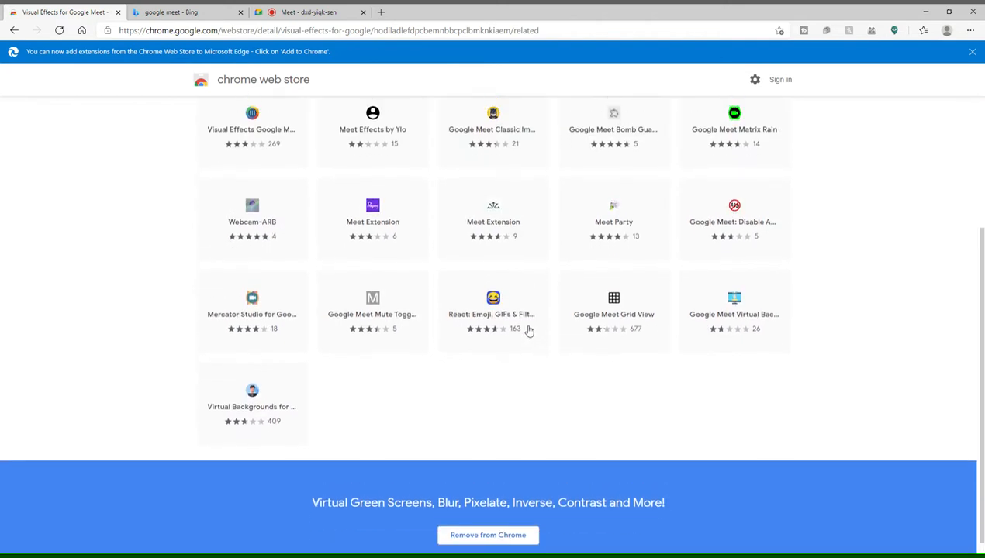
{"action": "scroll", "scroll_direction": "up", "scroll_amount": 3}
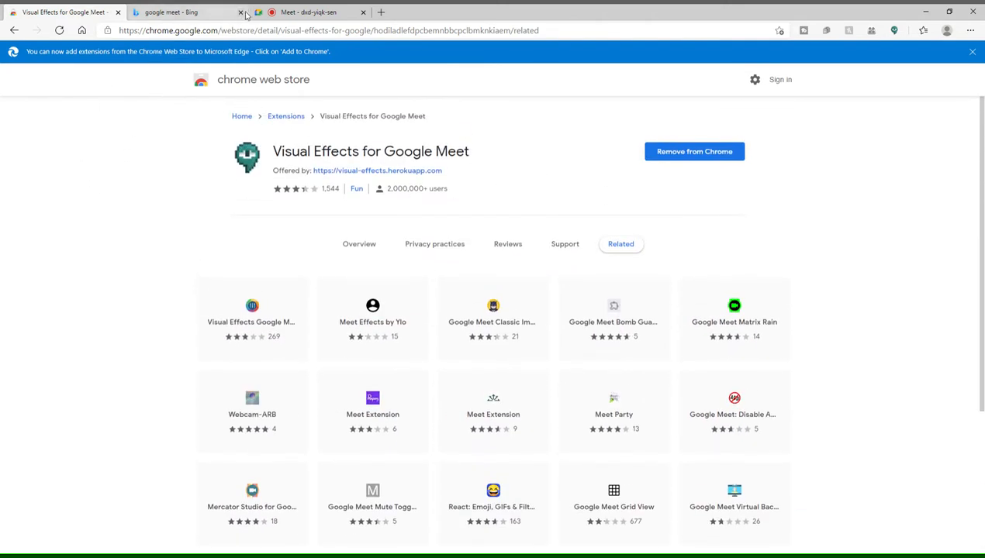
Close the leftover 'google meet - Bing' search page
{"action": "left_click", "coordinate": [241, 12]}
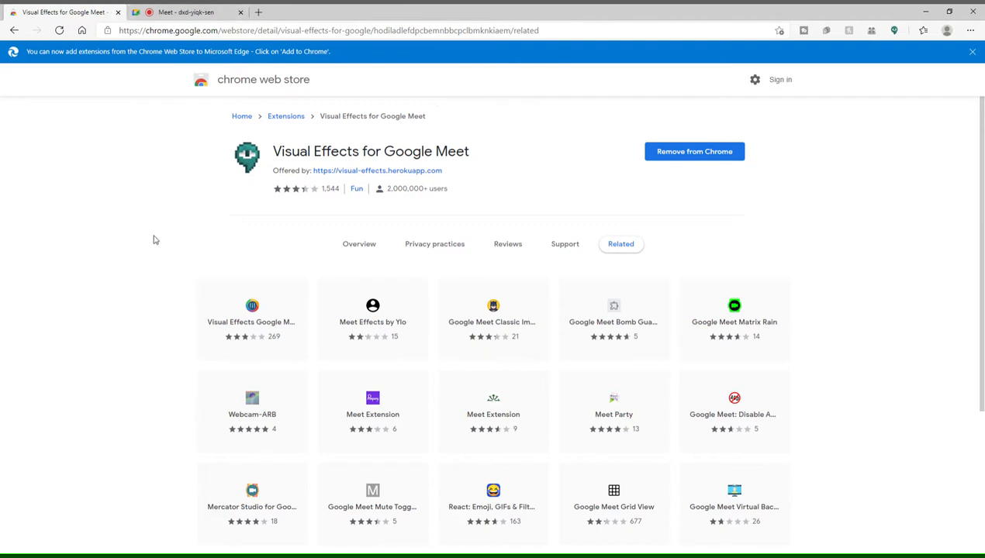
{"action": "mouse_move", "coordinate": [158, 264]}
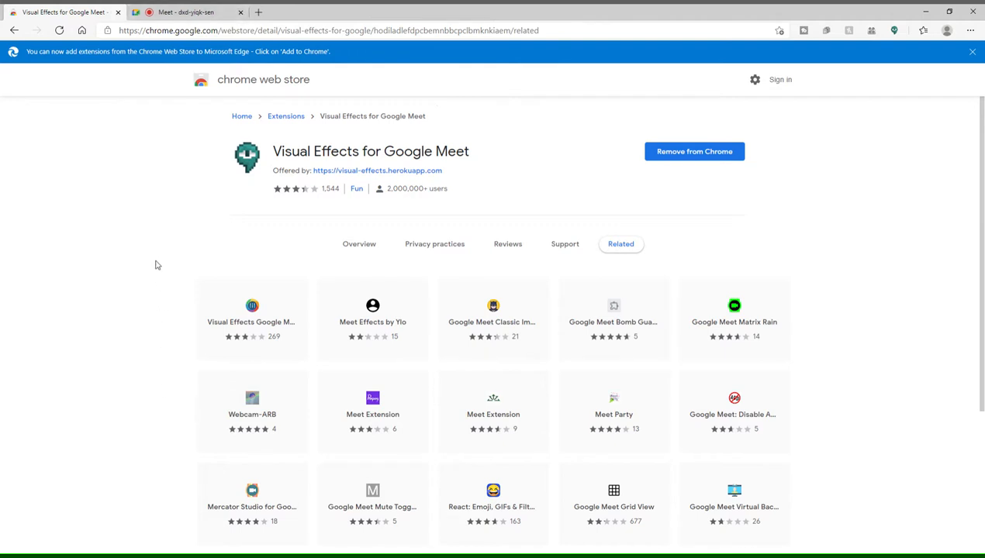
{"action": "mouse_move", "coordinate": [132, 267]}
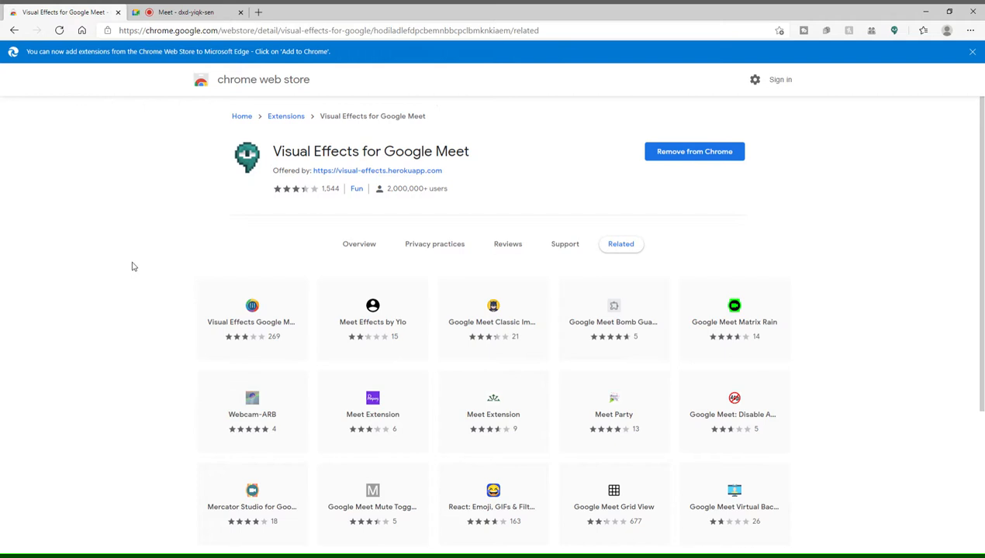
{"action": "mouse_move", "coordinate": [1, 307]}
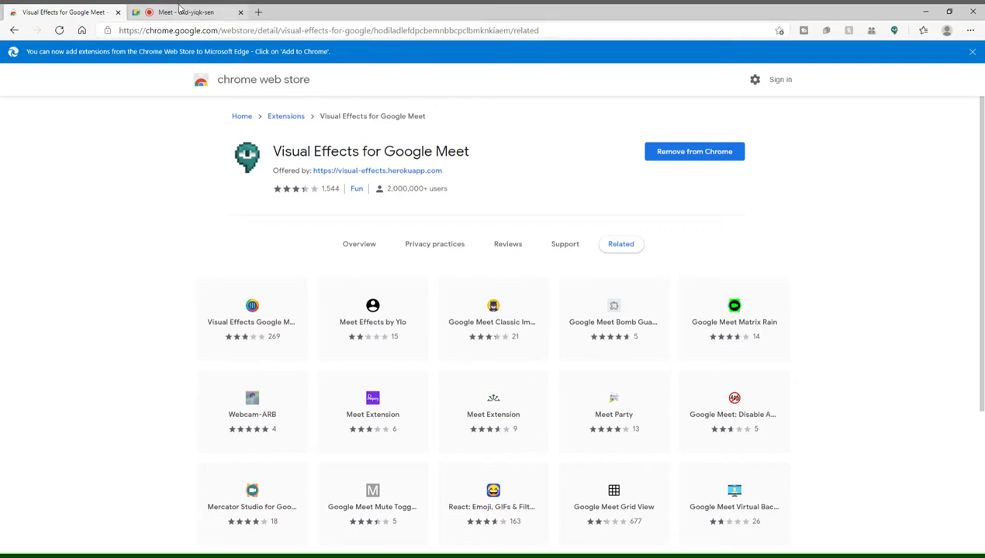
Leave the Meet call and rejoin it so the Visual Effects list appears over the video
{"action": "left_click", "coordinate": [186, 12]}
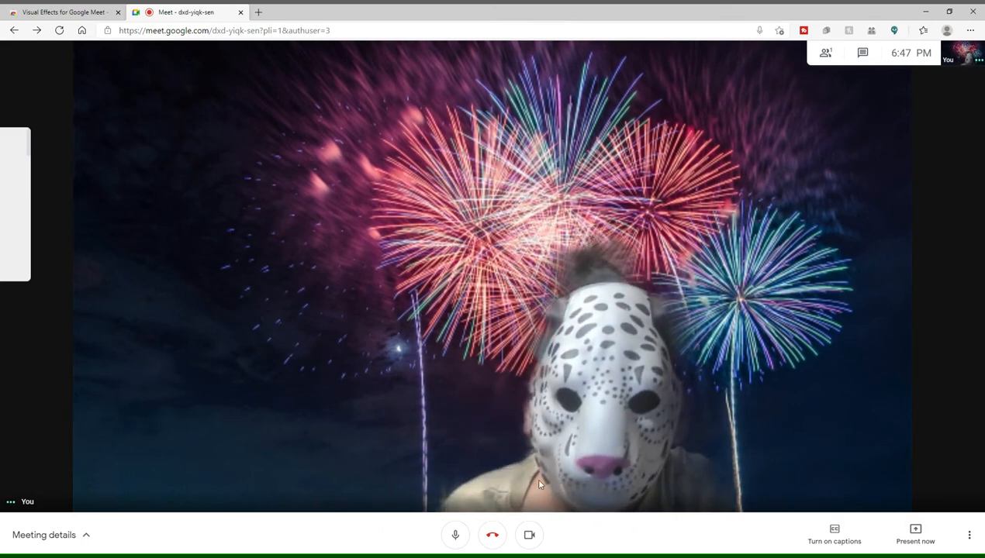
{"action": "left_click", "coordinate": [492, 535]}
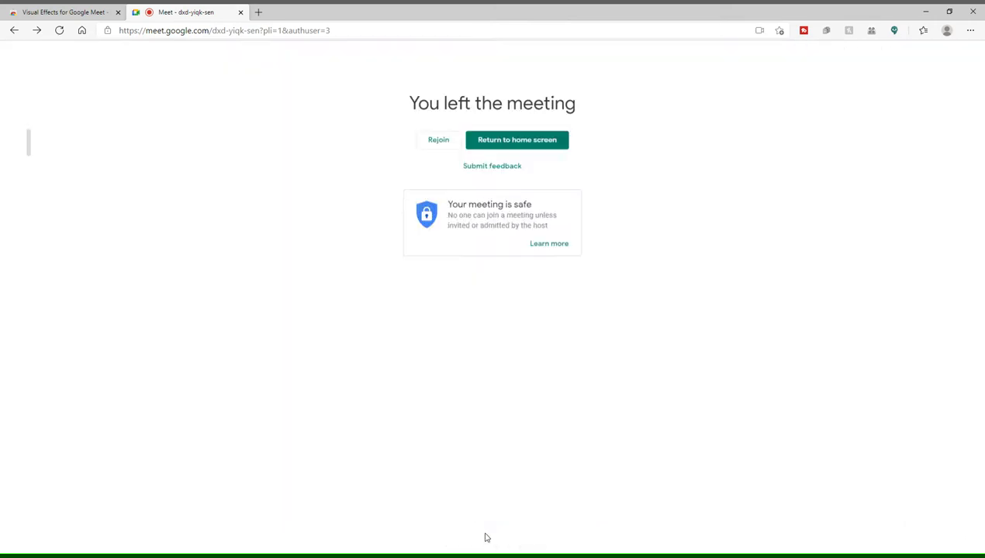
{"action": "mouse_move", "coordinate": [437, 140]}
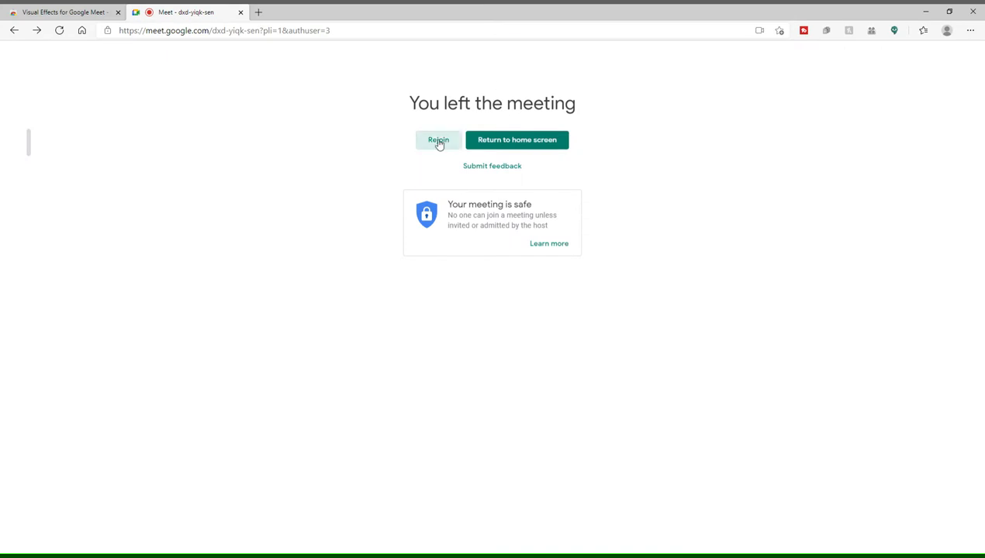
{"action": "left_click", "coordinate": [437, 139]}
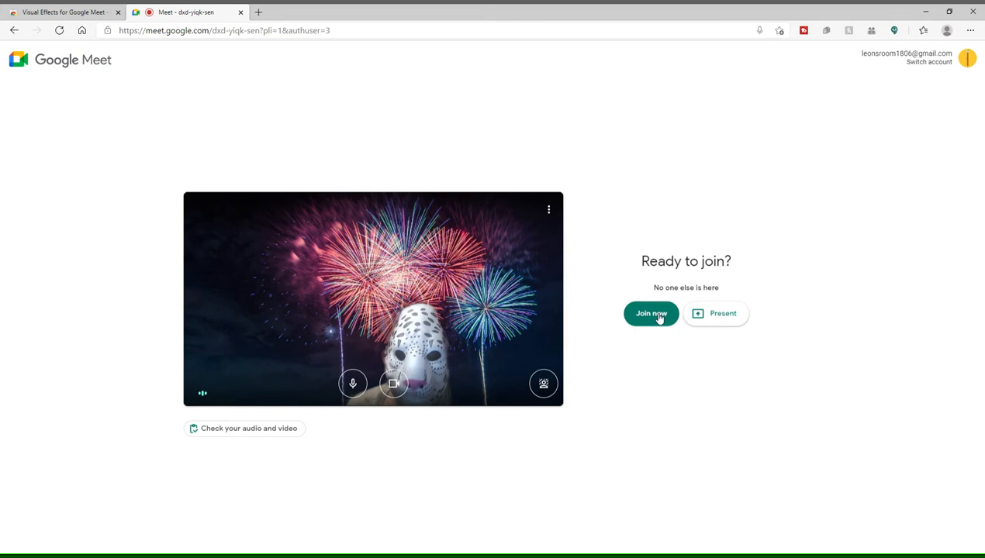
{"action": "left_click", "coordinate": [652, 314]}
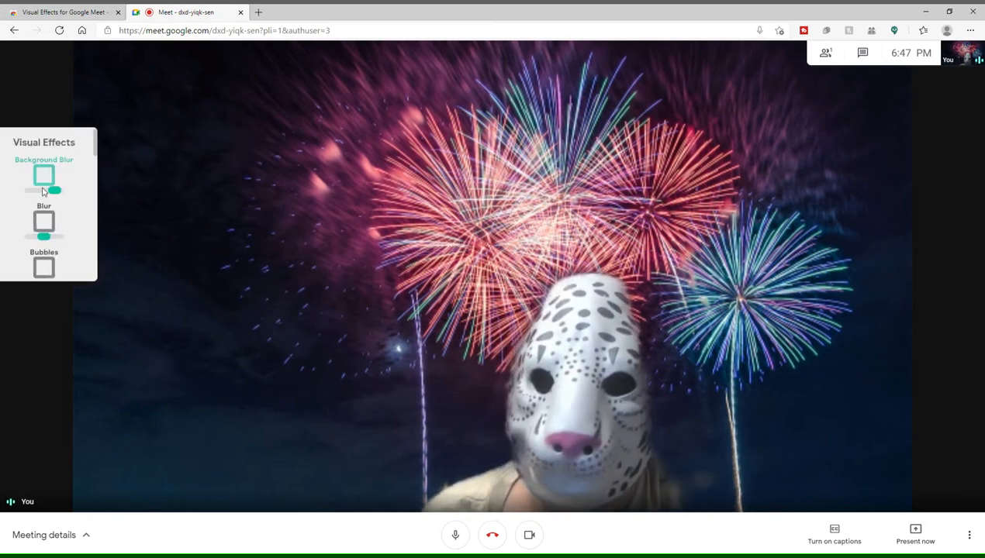
Freeze the webcam picture with the Freeze effect, then unfreeze it
{"action": "scroll", "scroll_direction": "down", "scroll_amount": 3}
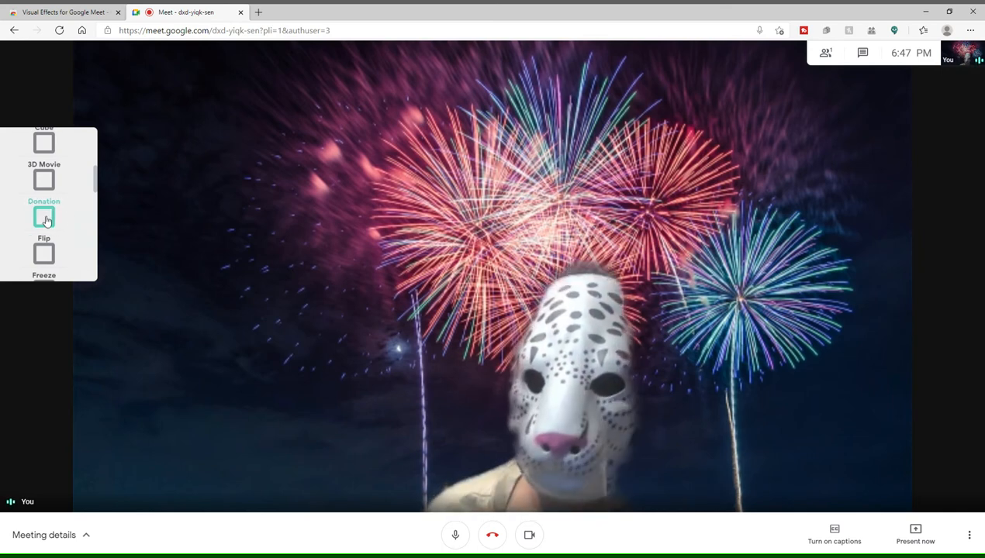
{"action": "scroll", "scroll_direction": "down", "scroll_amount": 3}
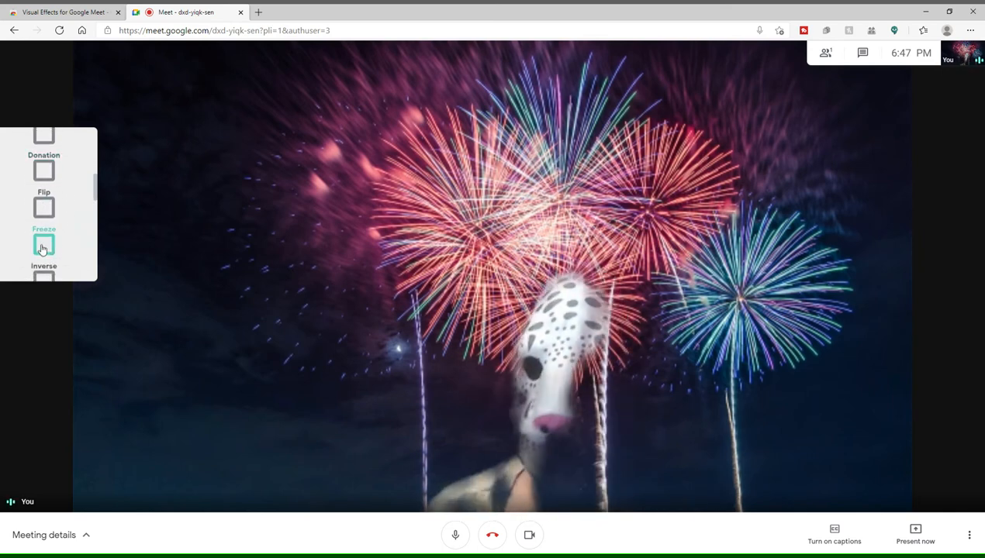
{"action": "left_click", "coordinate": [43, 245]}
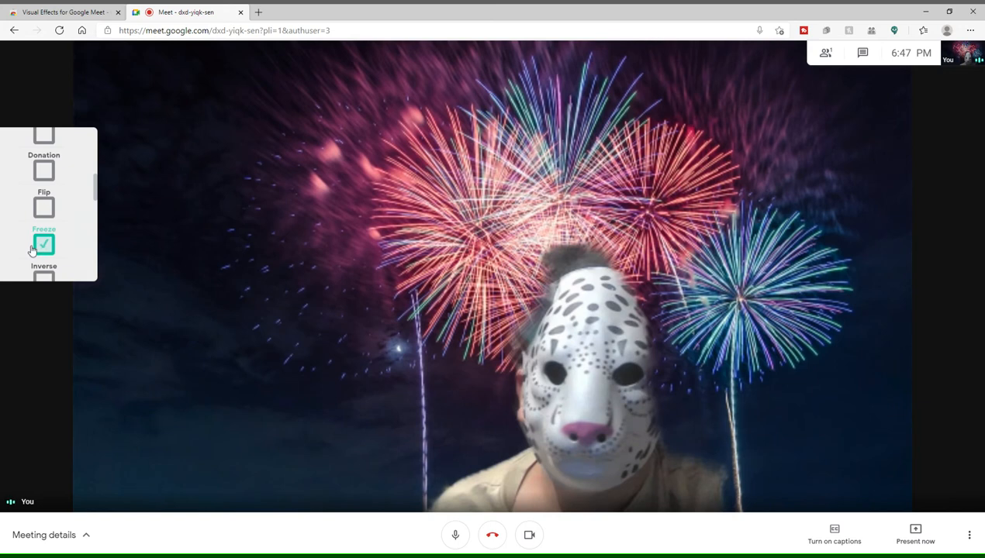
{"action": "scroll", "scroll_direction": "down", "scroll_amount": 3}
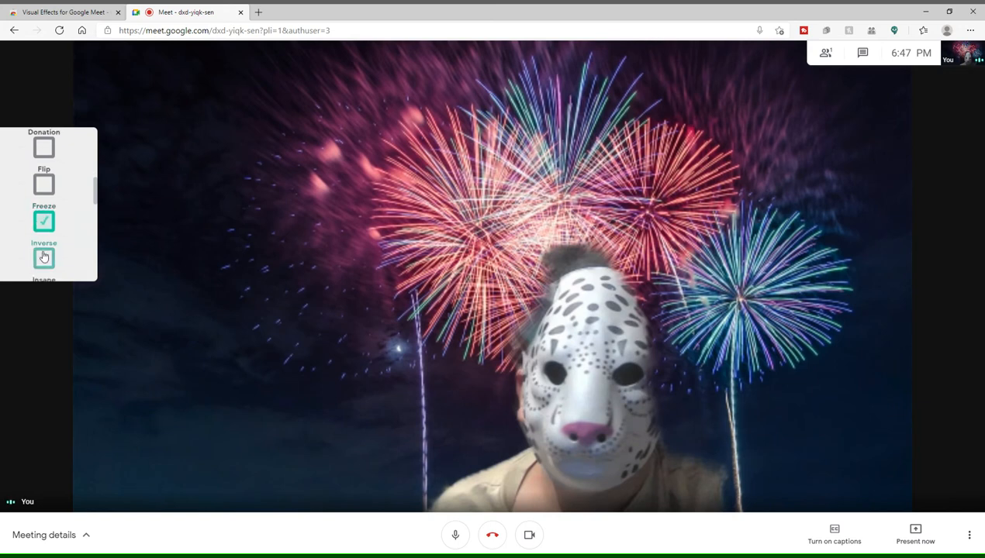
{"action": "left_click", "coordinate": [43, 220]}
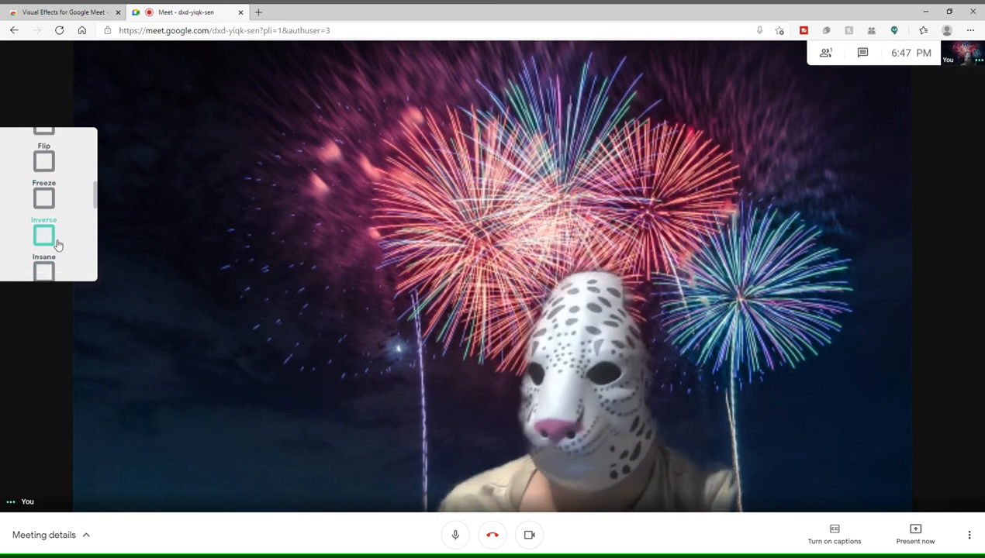
Try the Inverse colour effect, turn it off, and freeze the picture again
{"action": "left_click", "coordinate": [44, 236]}
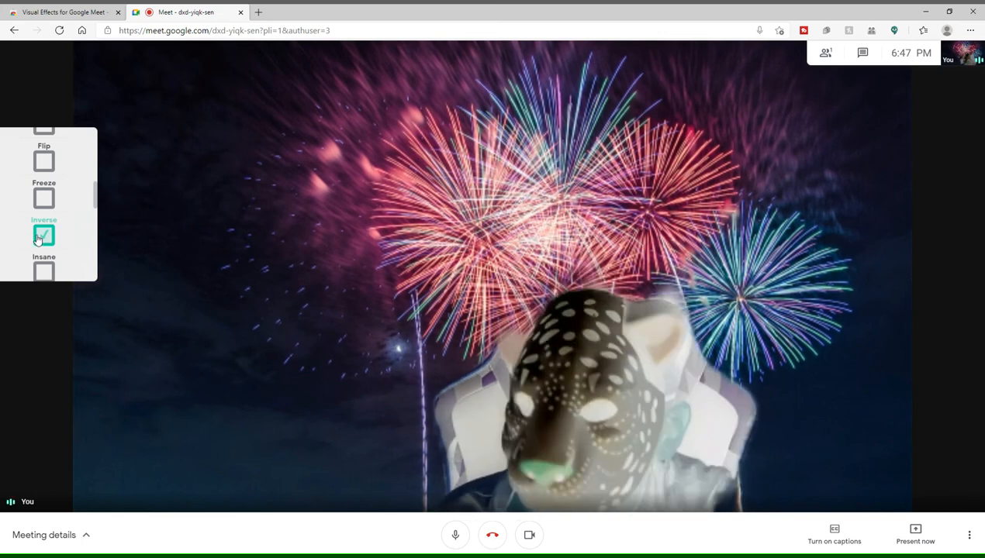
{"action": "left_click", "coordinate": [44, 236]}
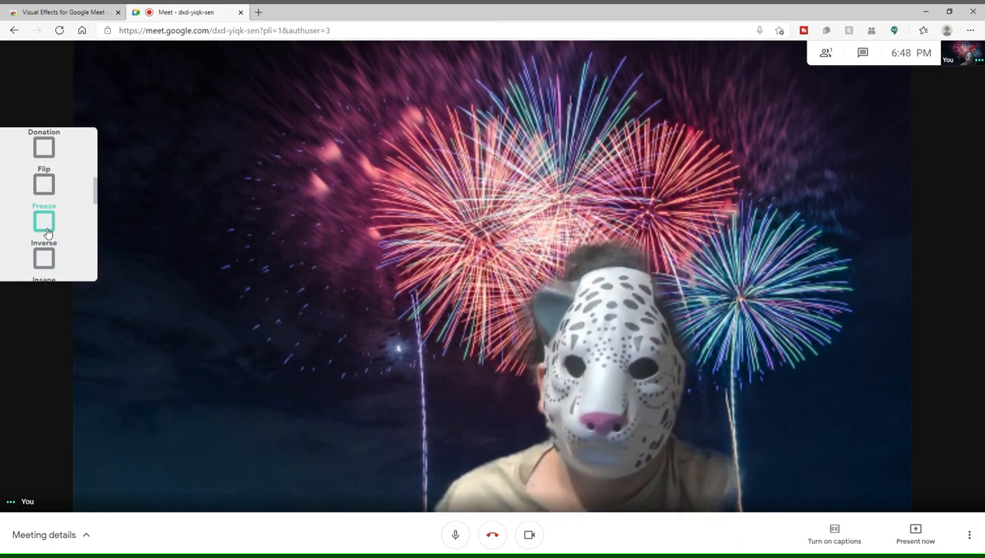
{"action": "left_click", "coordinate": [43, 220]}
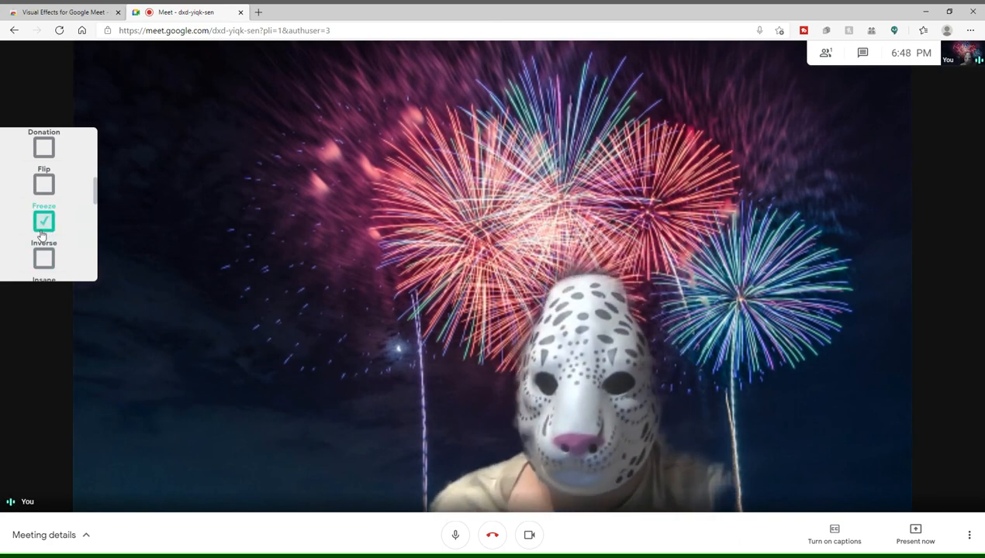
Apply the red-blue 3D Movie effect to the webcam, then turn it back off
{"action": "scroll", "scroll_direction": "down", "scroll_amount": 3}
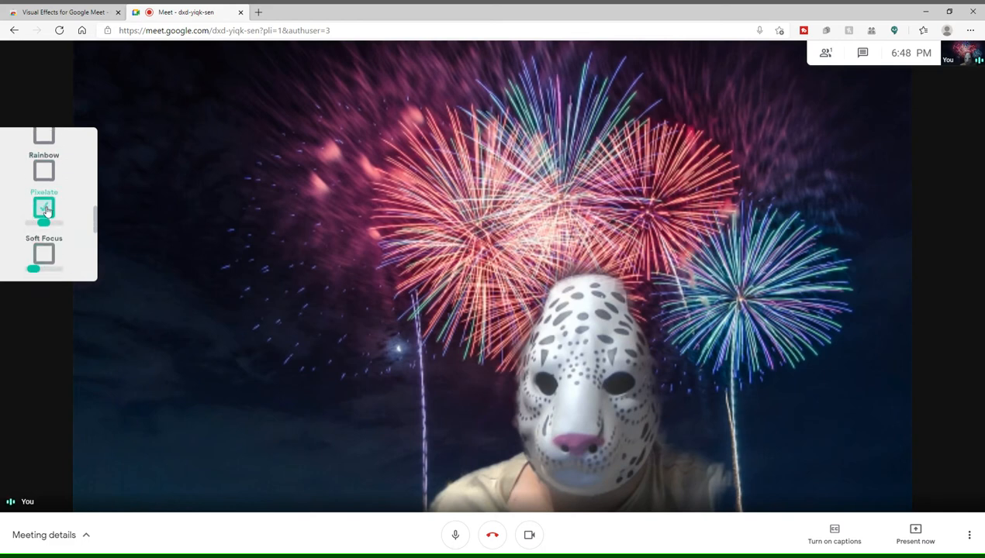
{"action": "scroll", "scroll_direction": "up", "scroll_amount": 3}
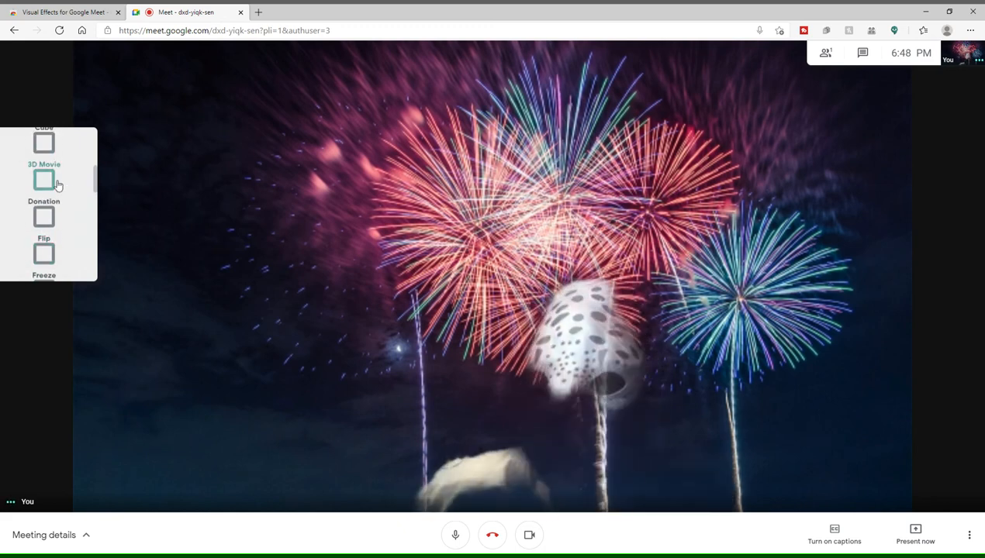
{"action": "left_click", "coordinate": [44, 180]}
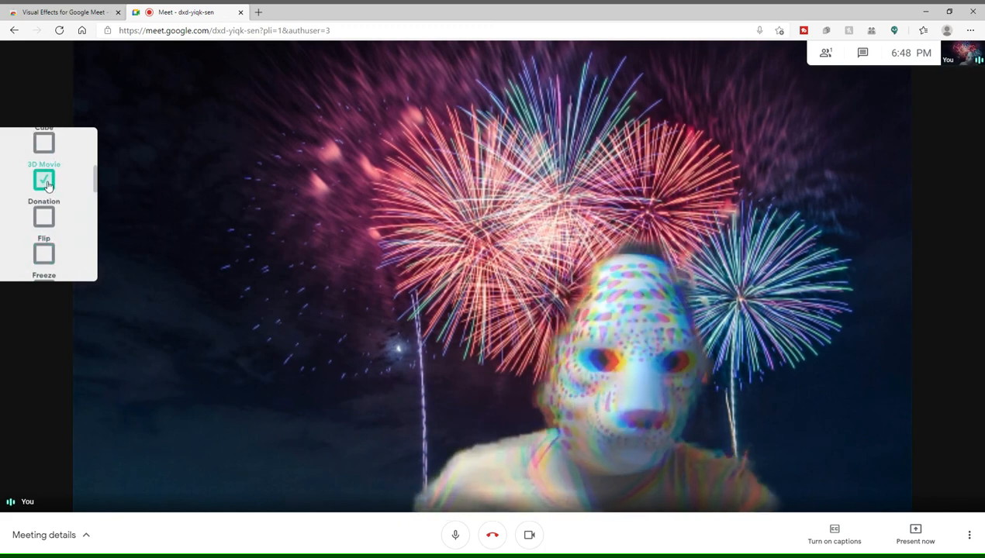
{"action": "left_click", "coordinate": [44, 142]}
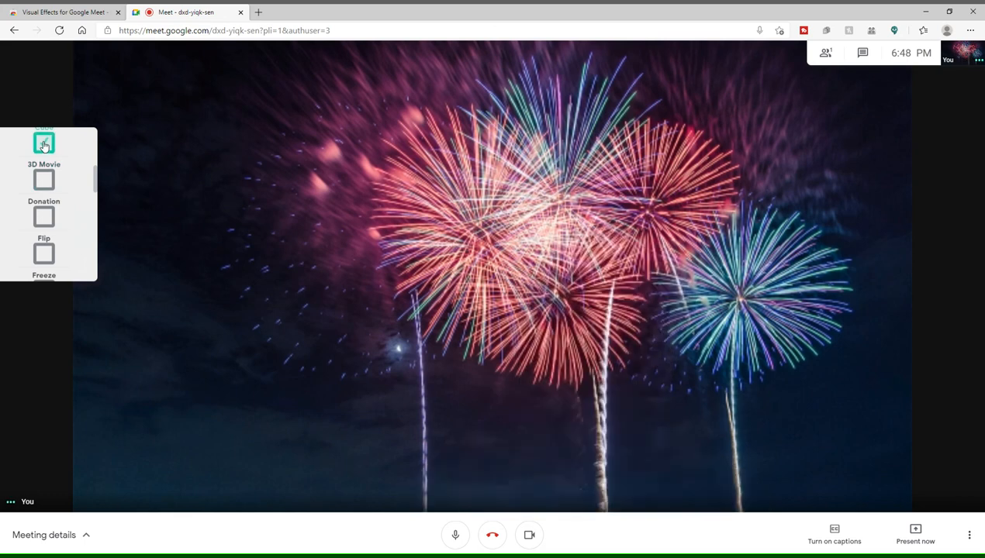
{"action": "scroll", "scroll_direction": "up", "scroll_amount": 3}
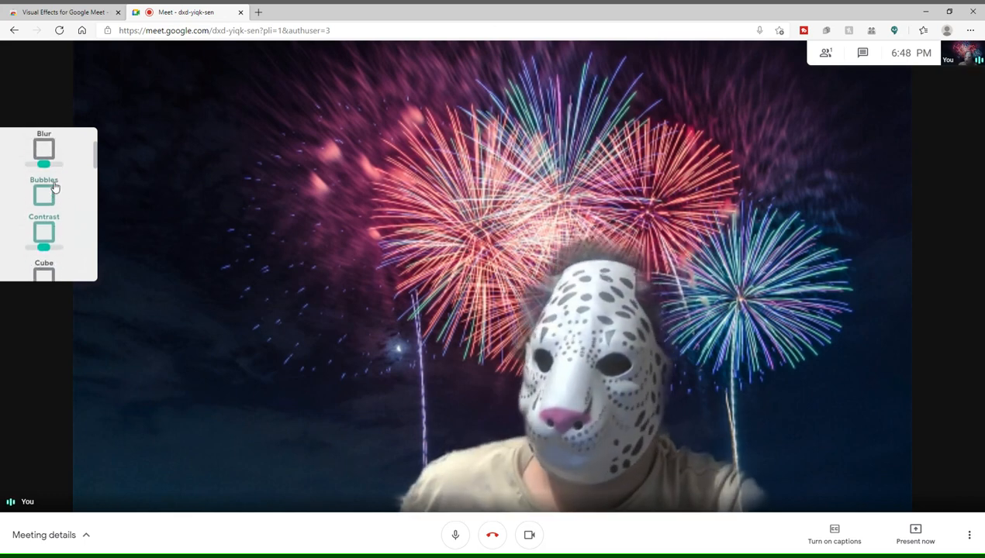